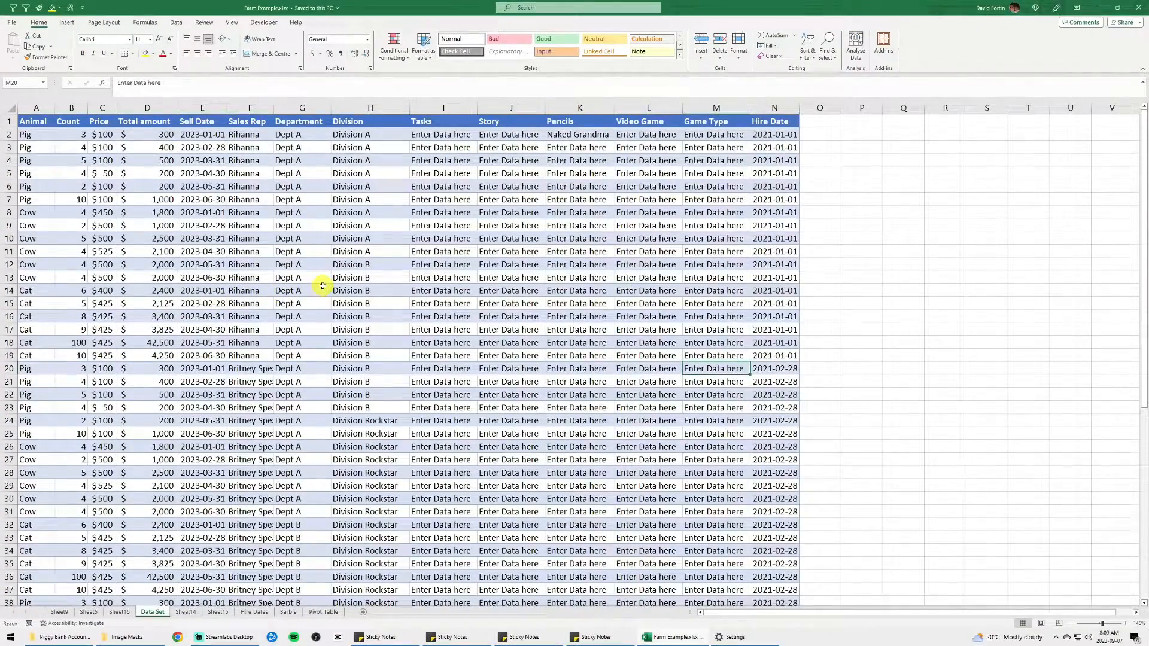
Step: Reach the Office Add-ins store from the Home ribbon's Add-ins button
left_click(883, 47)
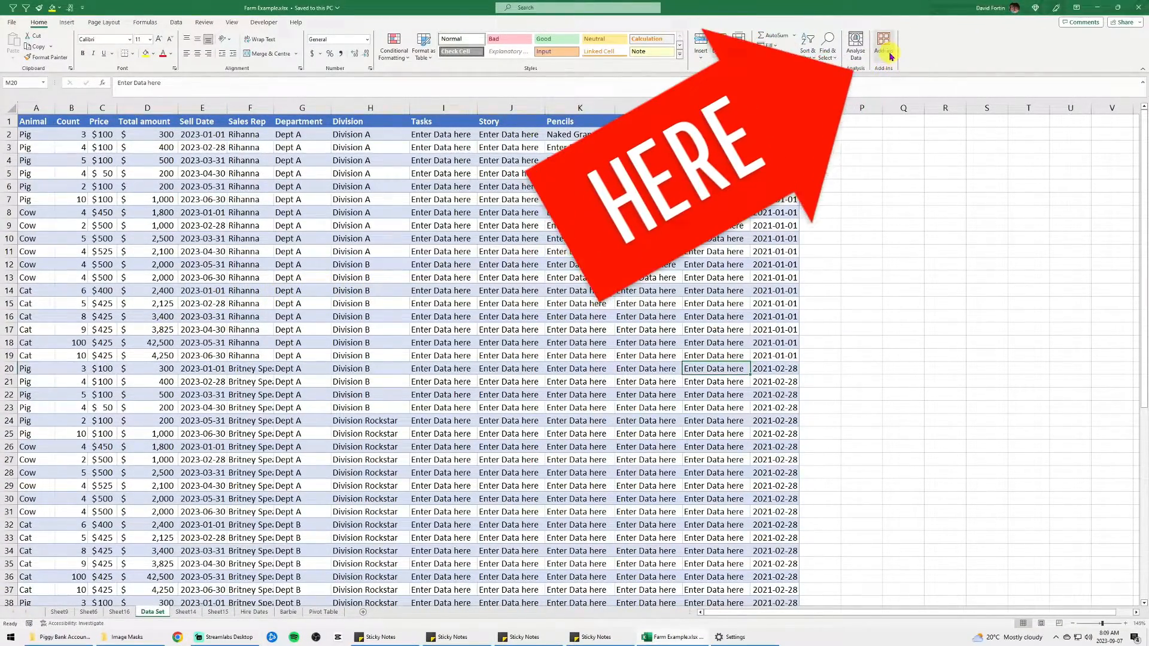
left_click(888, 41)
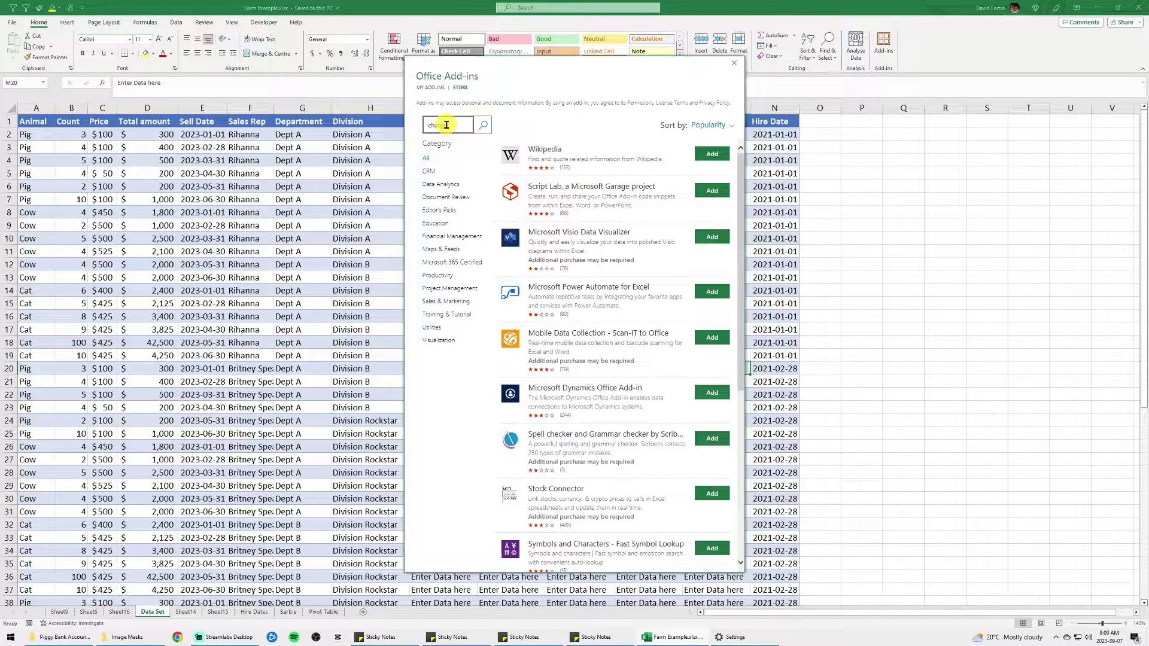
Step: Search 'chatgpt', add ChatGPT for Excel and continue past its license terms
left_click(481, 125)
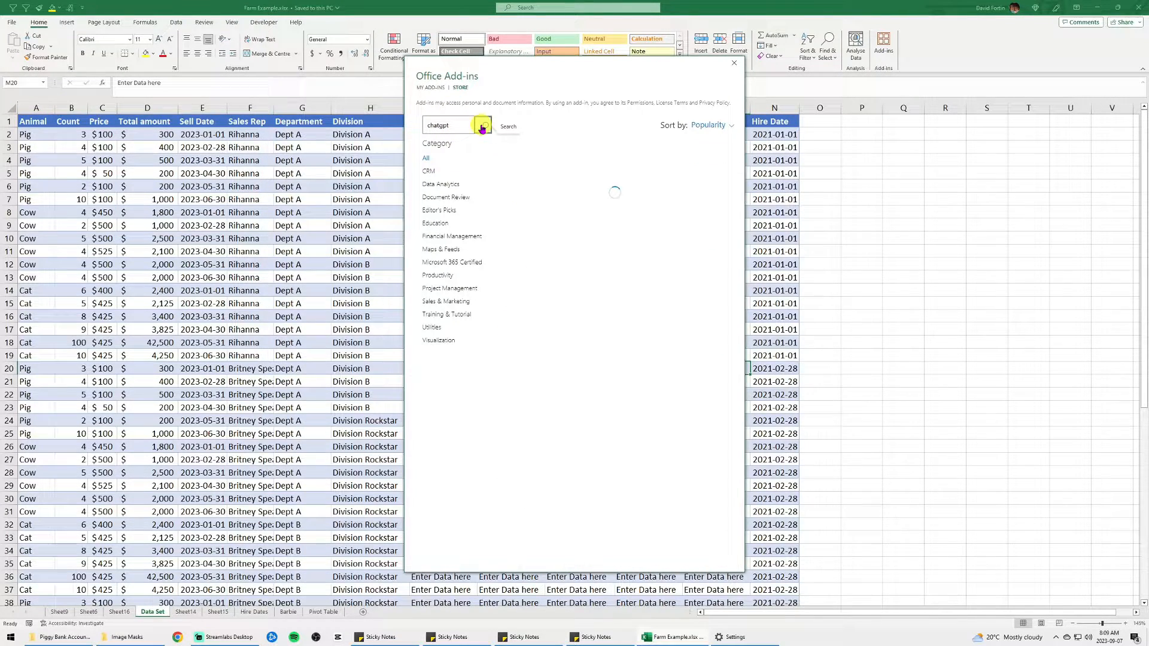
left_click(481, 125)
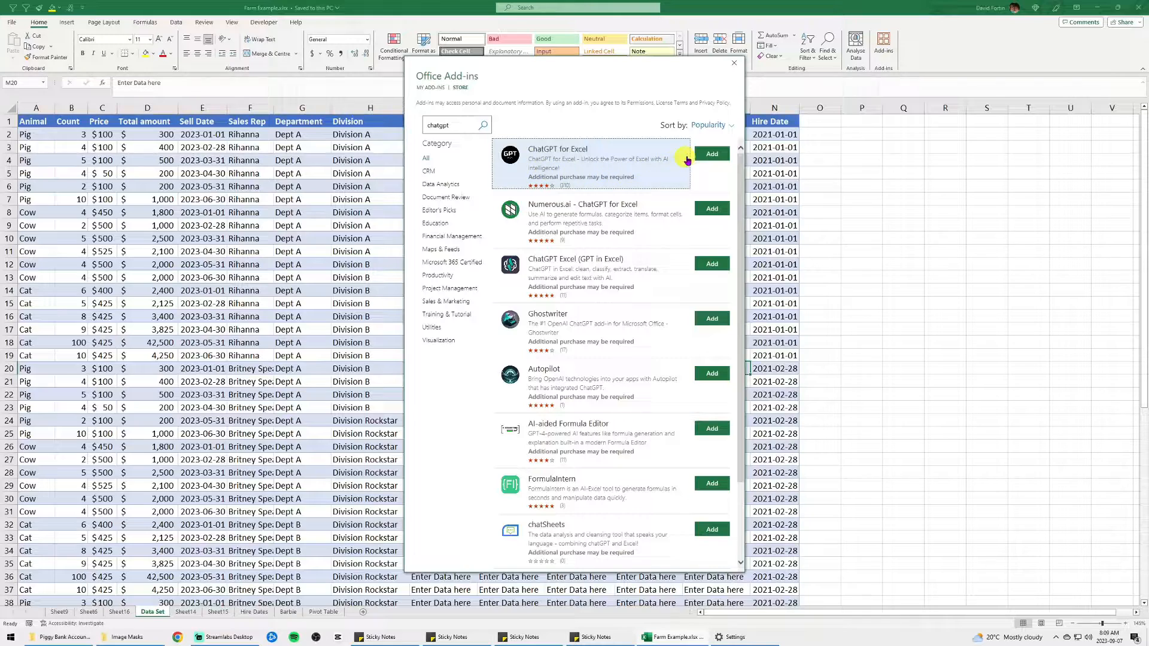
left_click(710, 153)
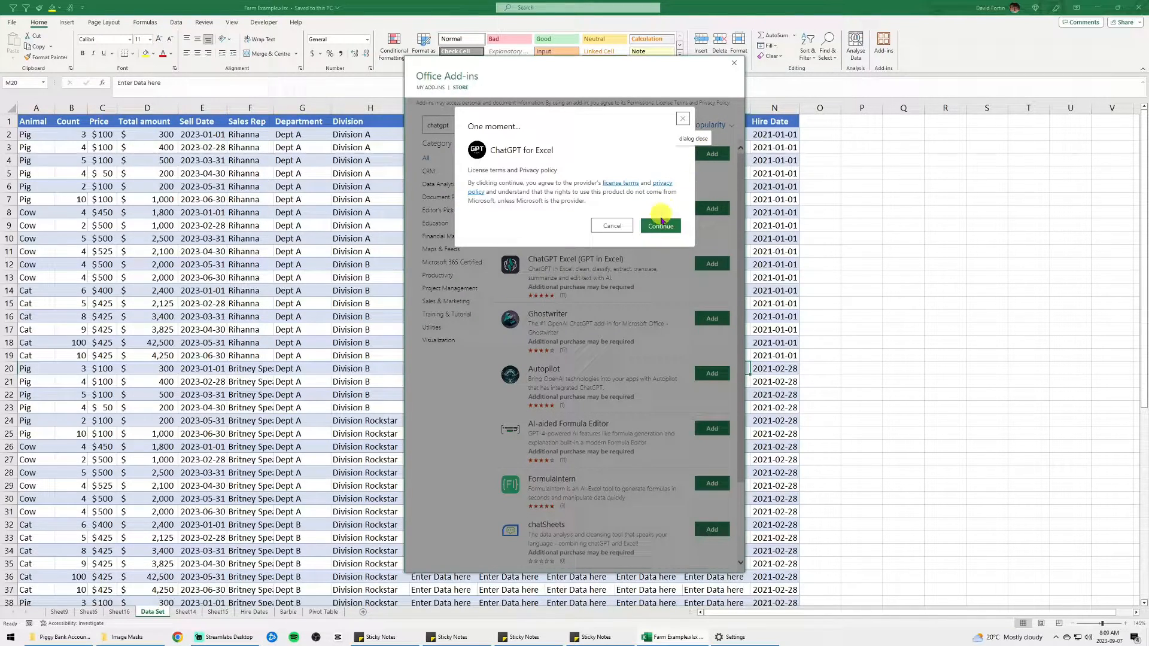
left_click(660, 225)
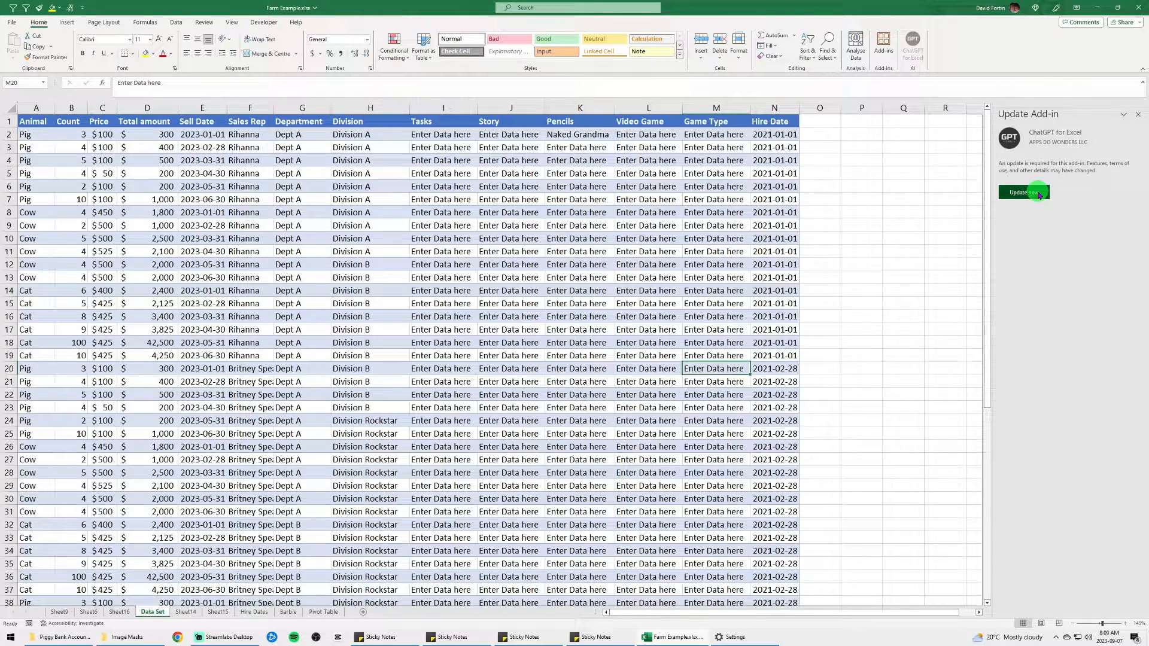
Step: Apply the required add-in update and show the ChatGPT for Excel pane
left_click(1023, 191)
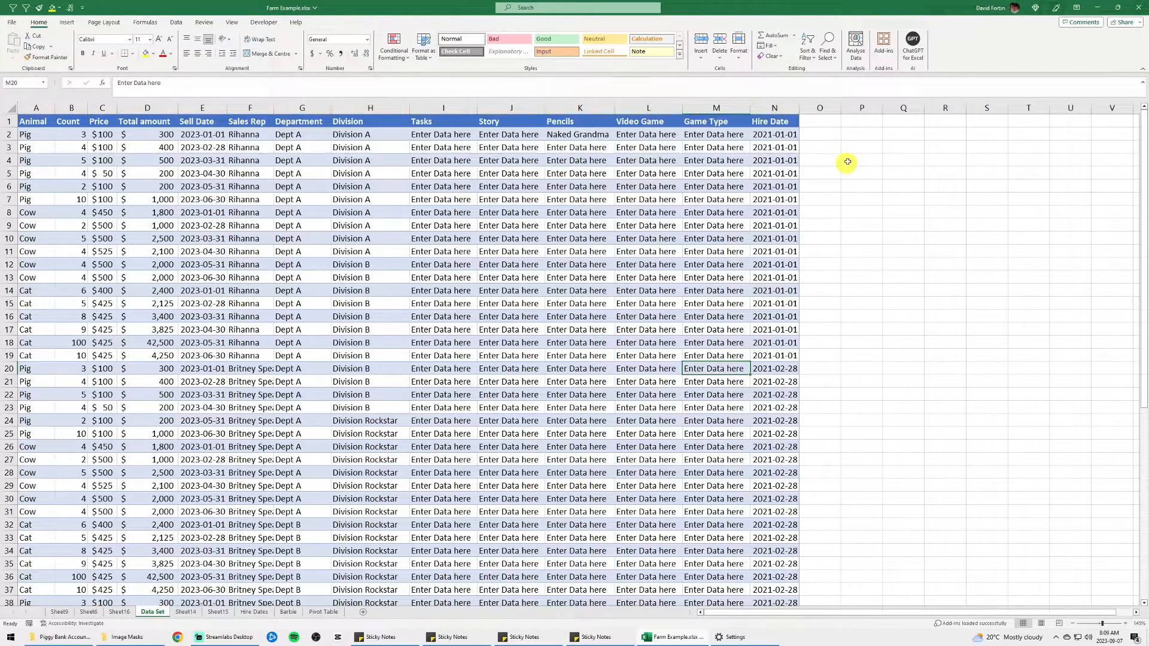
left_click(912, 43)
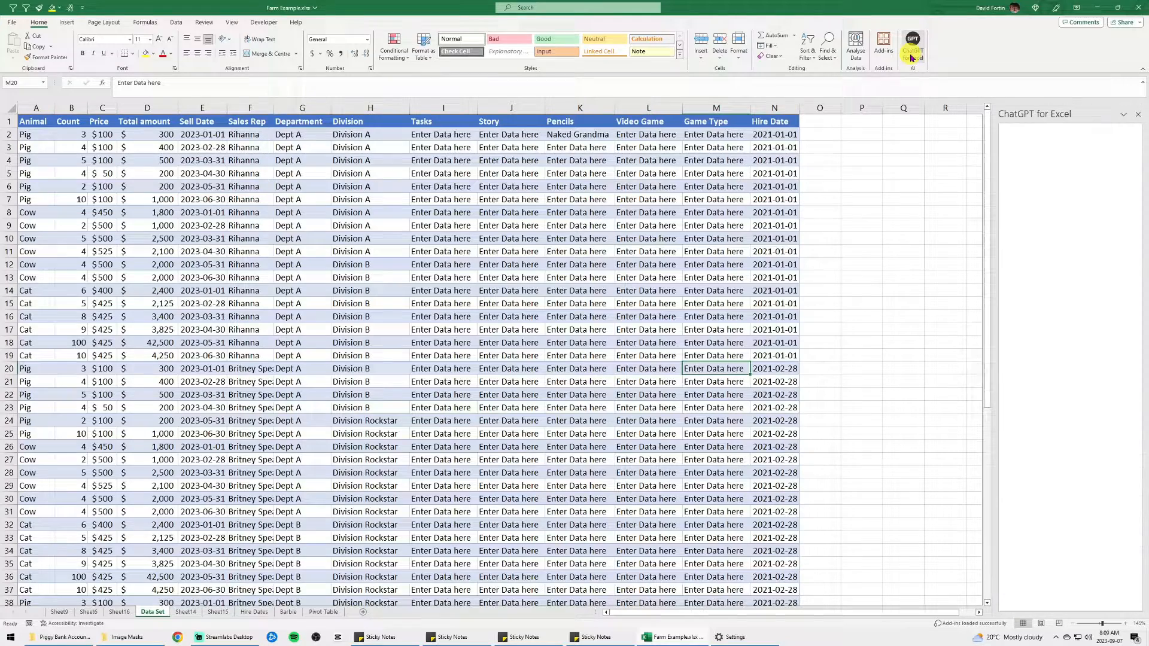
left_click(912, 42)
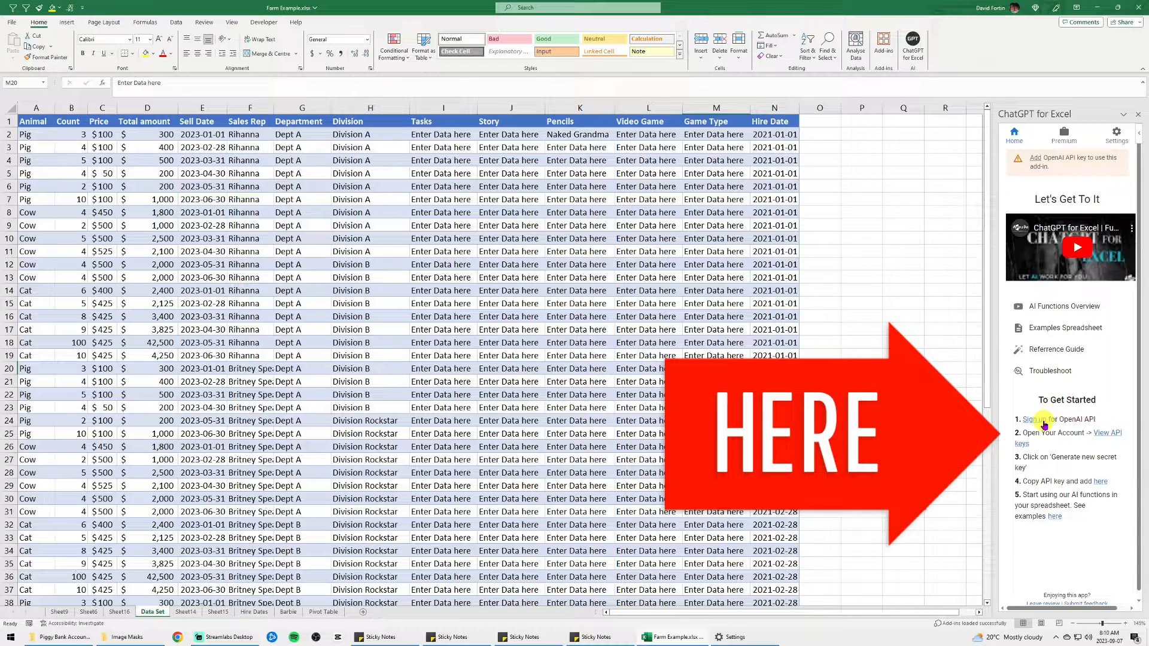
Step: Follow the To Get Started links to the OpenAI API sign-up and API key location
left_click(713, 369)
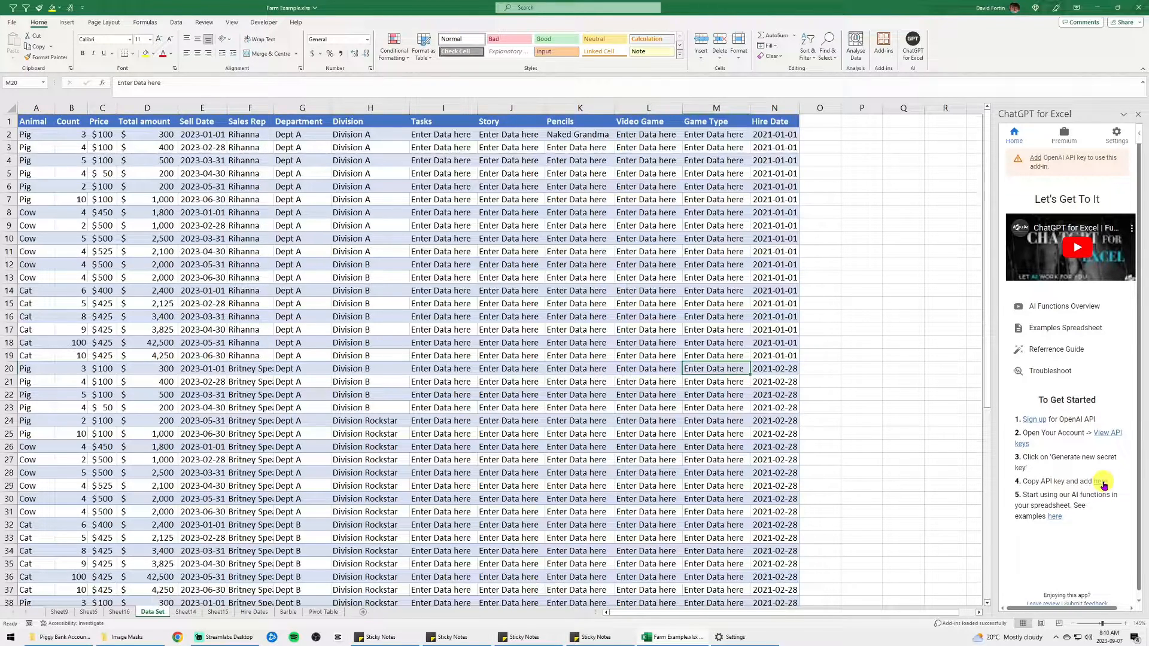
left_click(1101, 481)
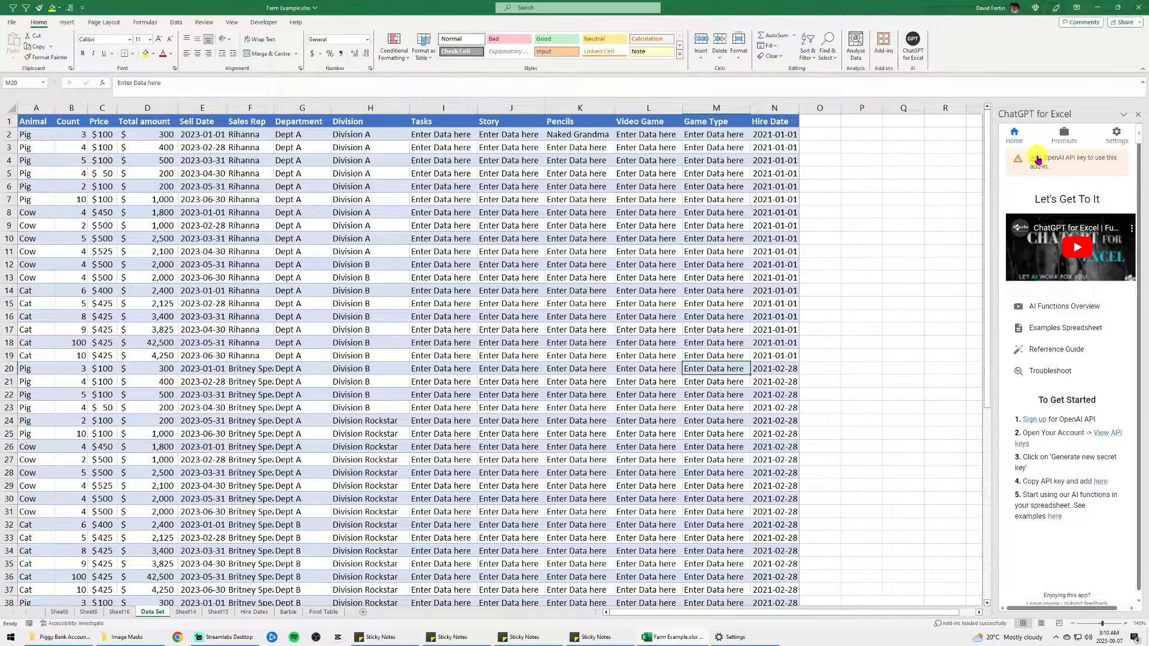
Step: View the add-in's empty API key settings, then return to its home panel
left_click(1116, 133)
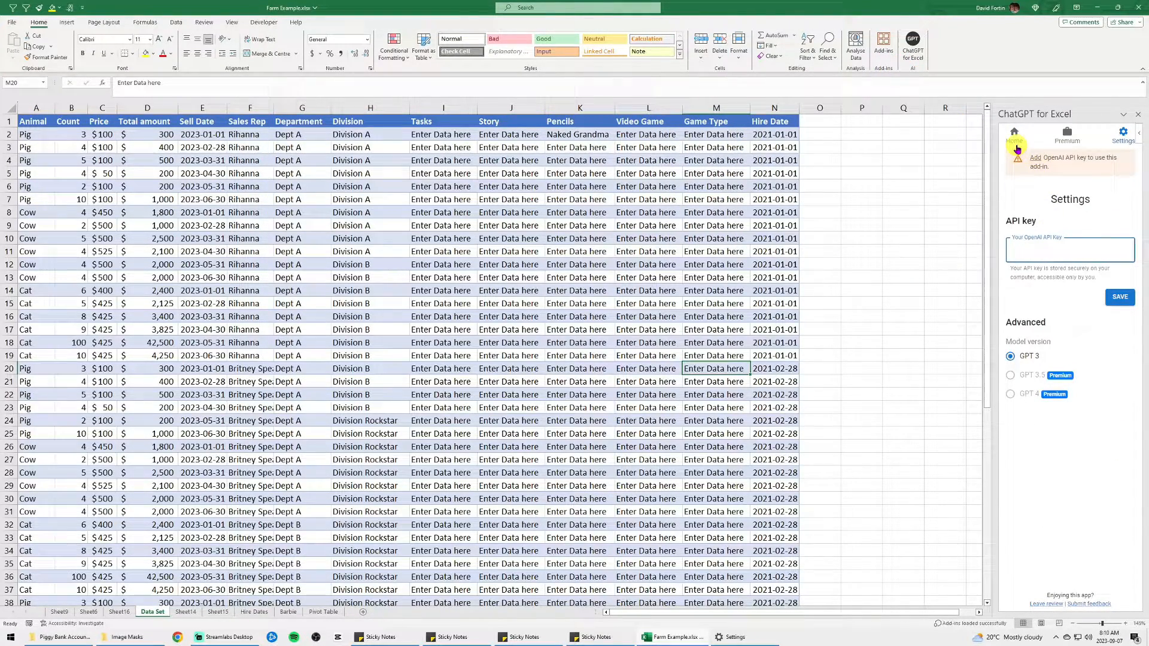
left_click(1015, 131)
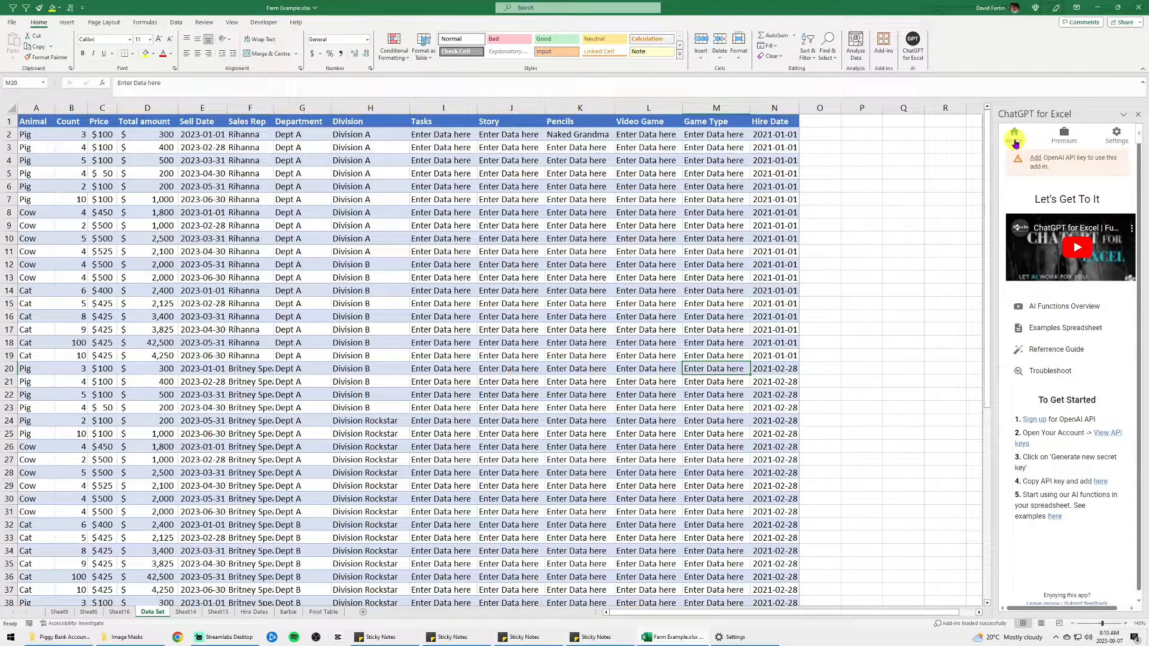
mouse_move(1093, 358)
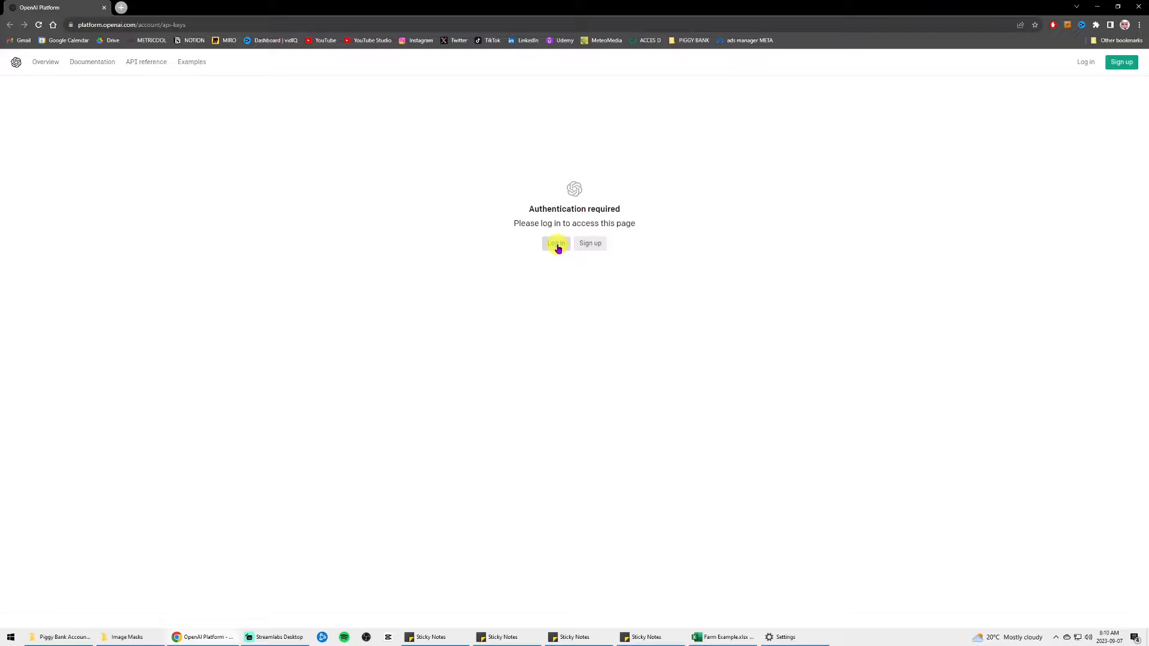
Step: Log in to the OpenAI Platform account to reach the API keys page
left_click(555, 243)
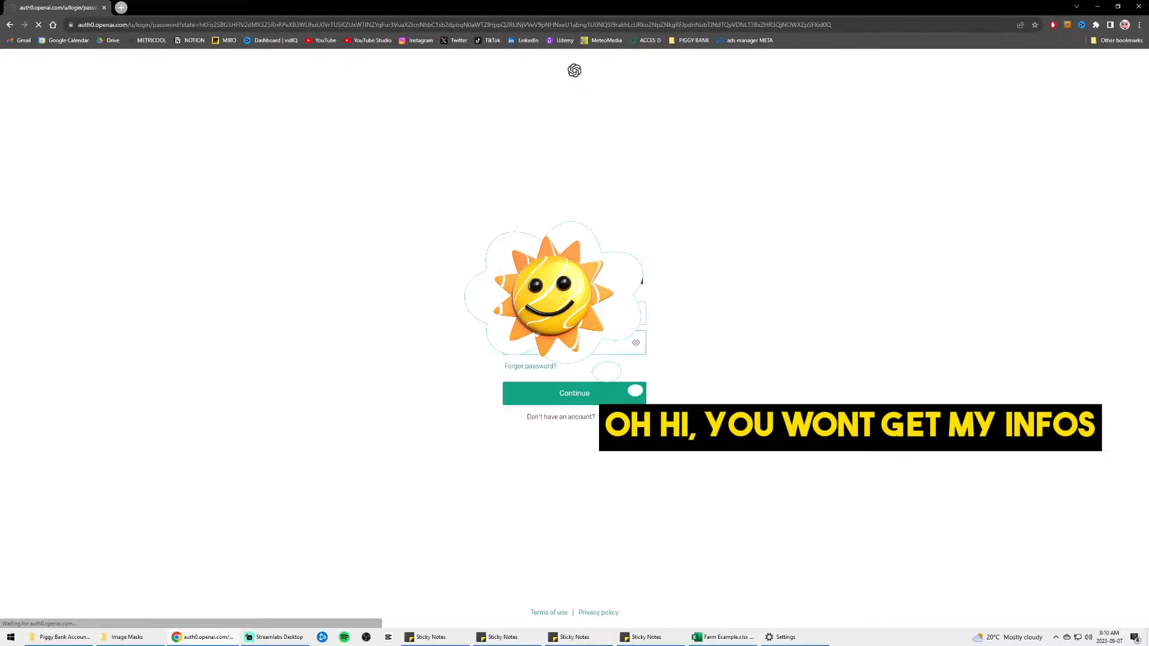
left_click(520, 393)
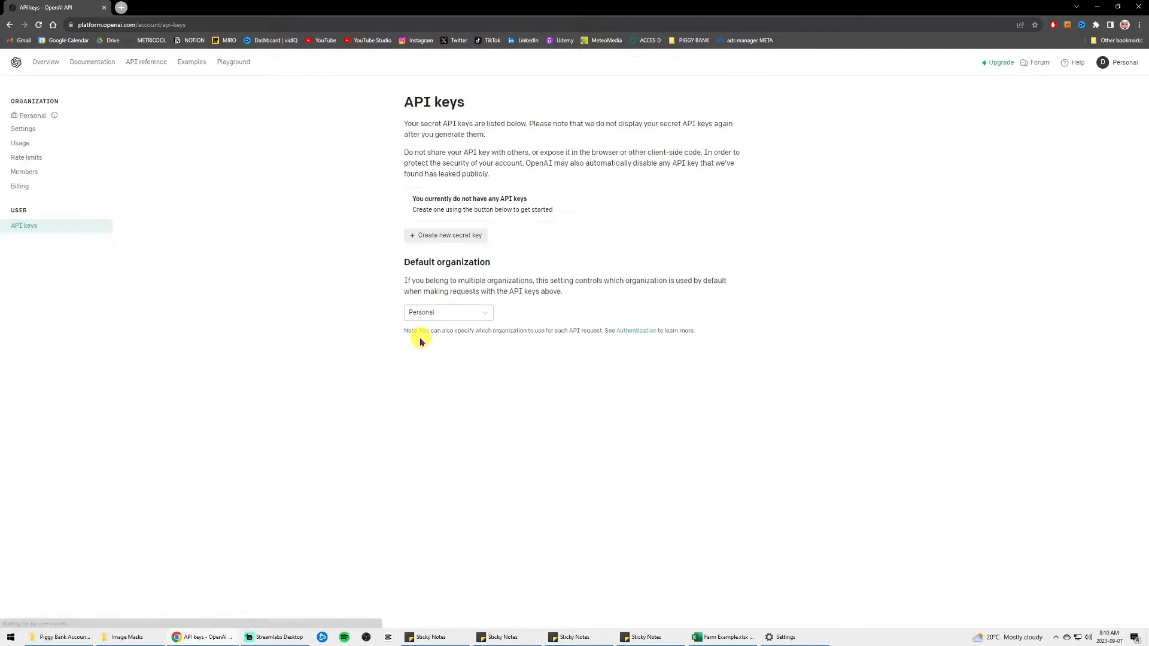
mouse_move(342, 302)
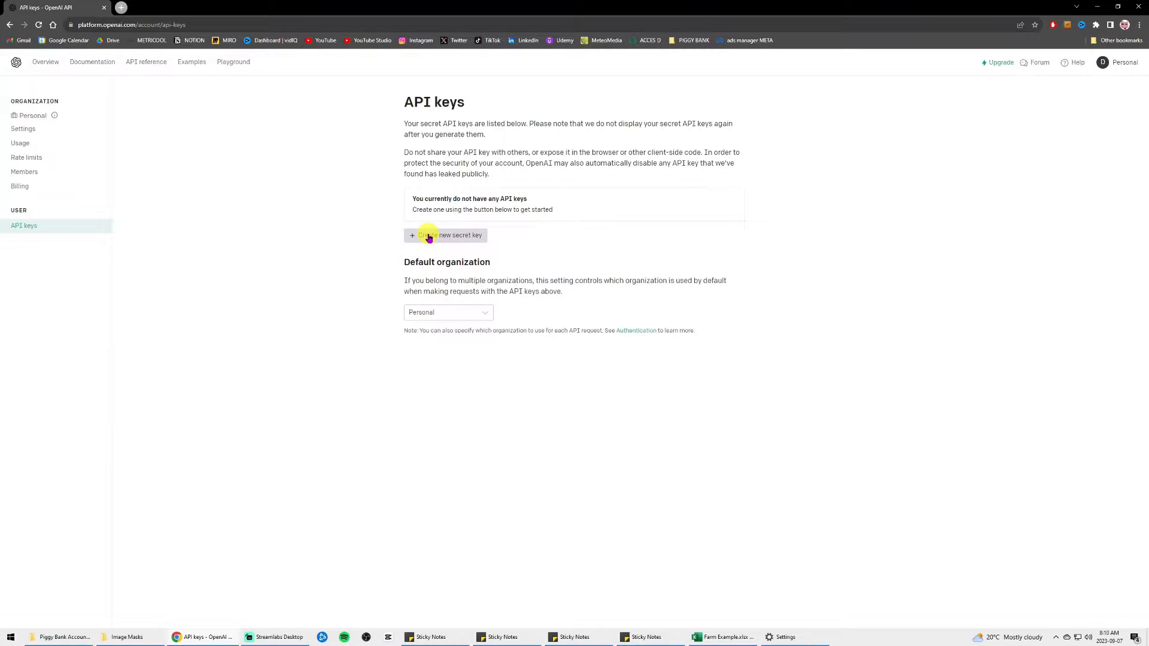
Step: Create a secret key named 'ChatGPT for Excel Key', copy it and finish the dialog
left_click(445, 235)
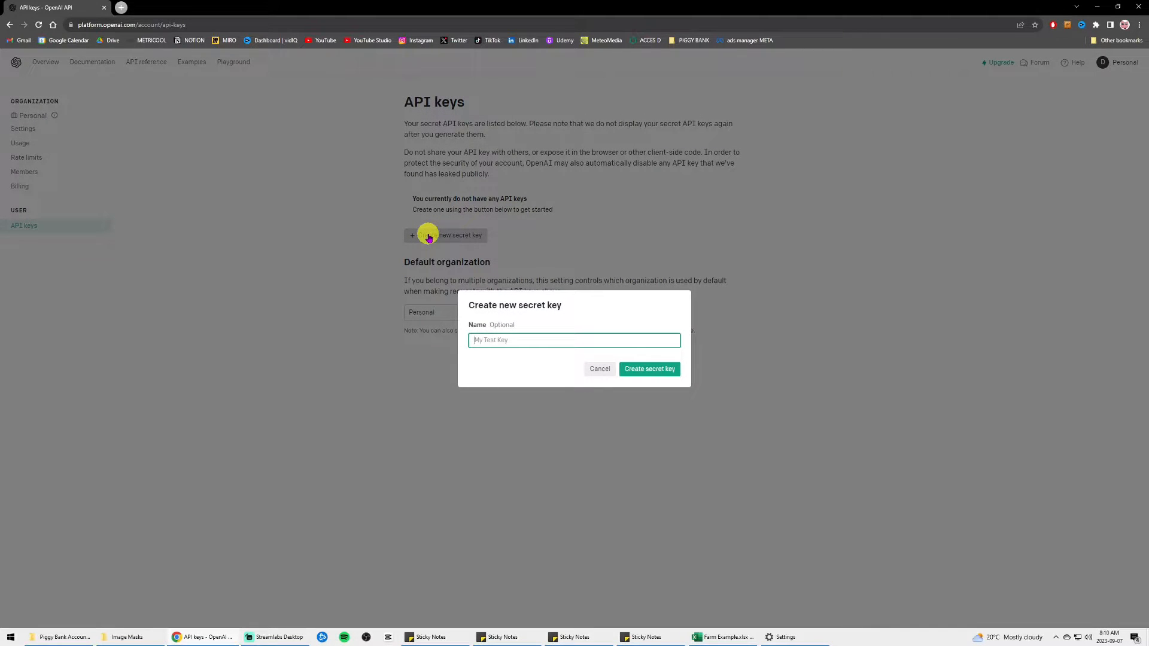
type("ChatGPT for Excel Ke")
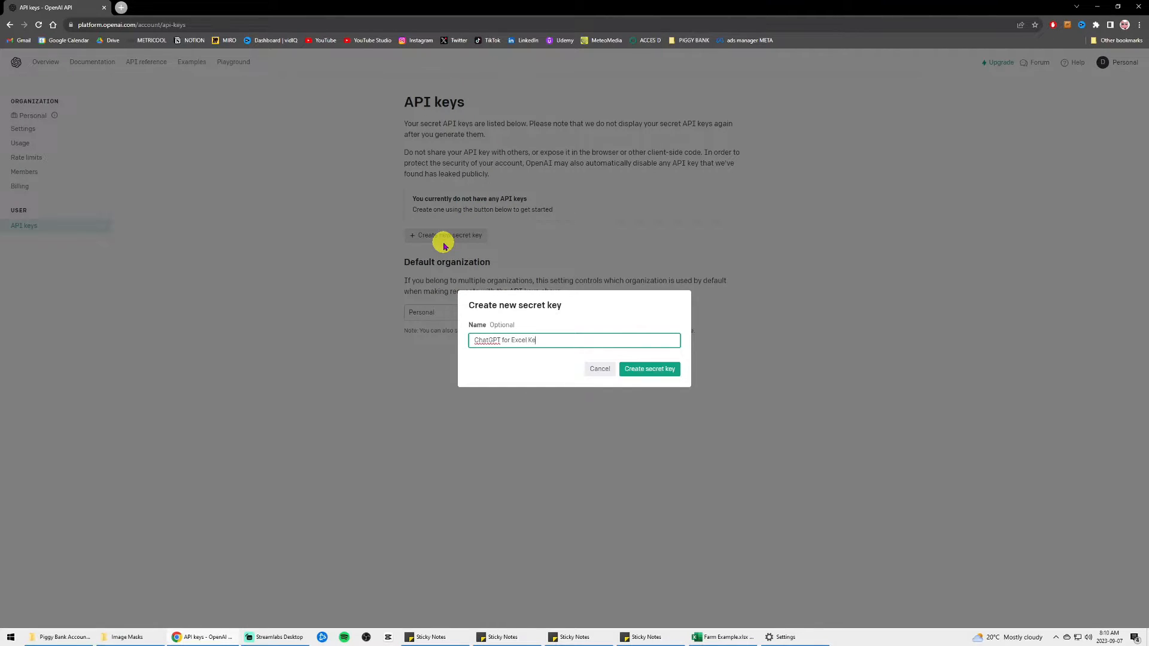
left_click(648, 369)
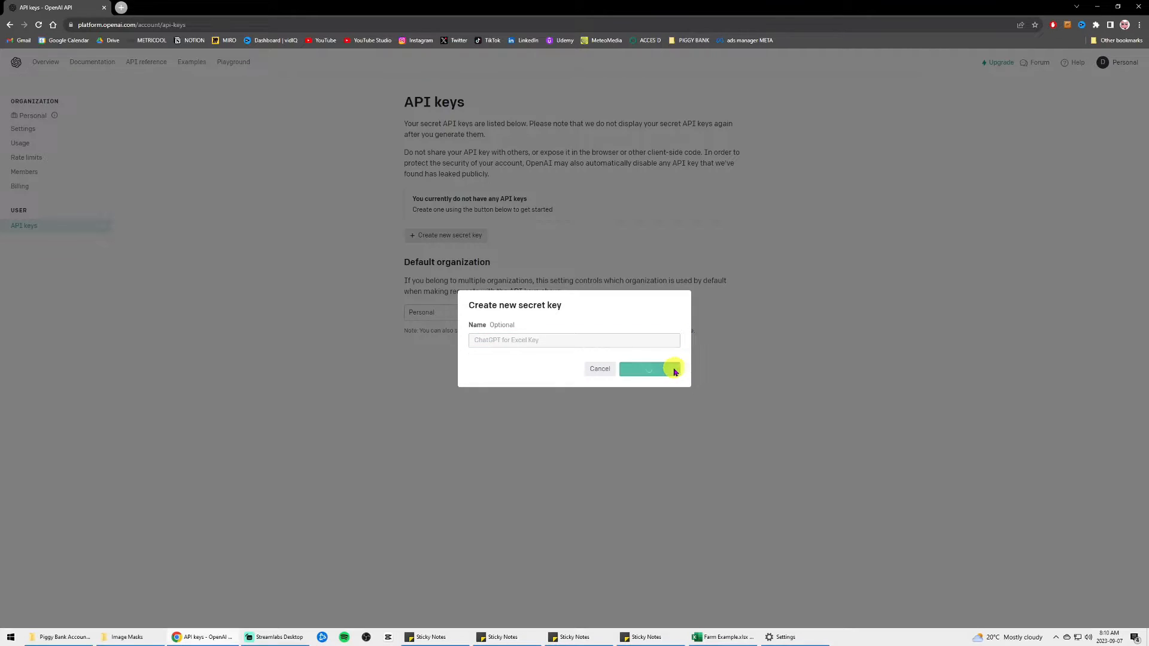
left_click(648, 368)
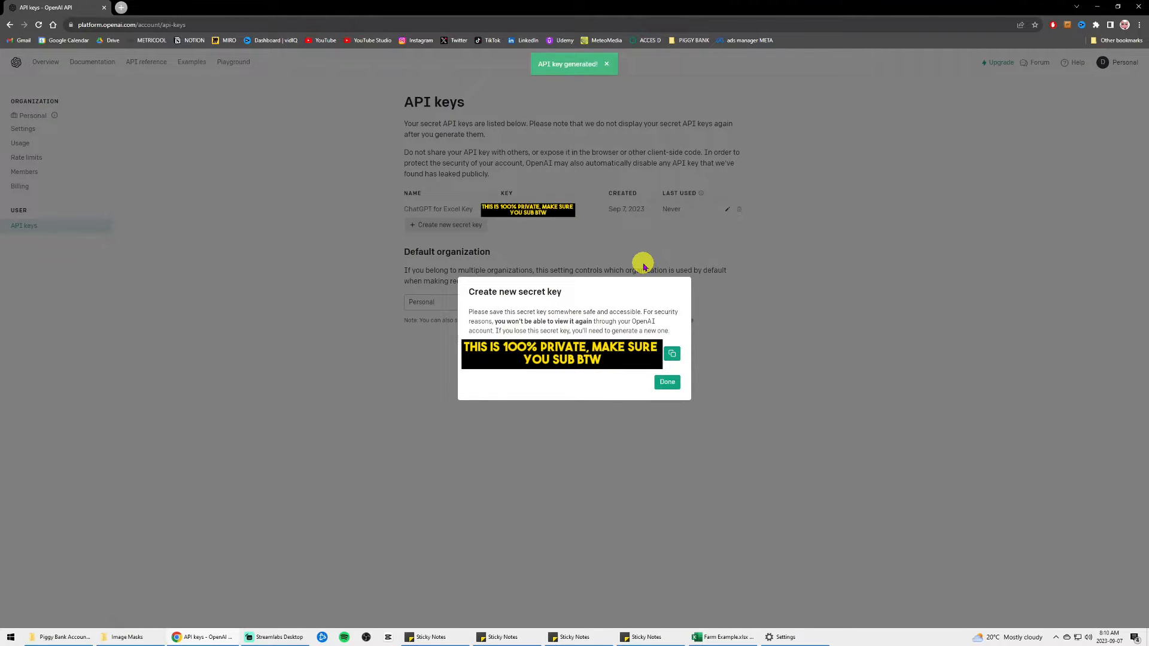
left_click(673, 353)
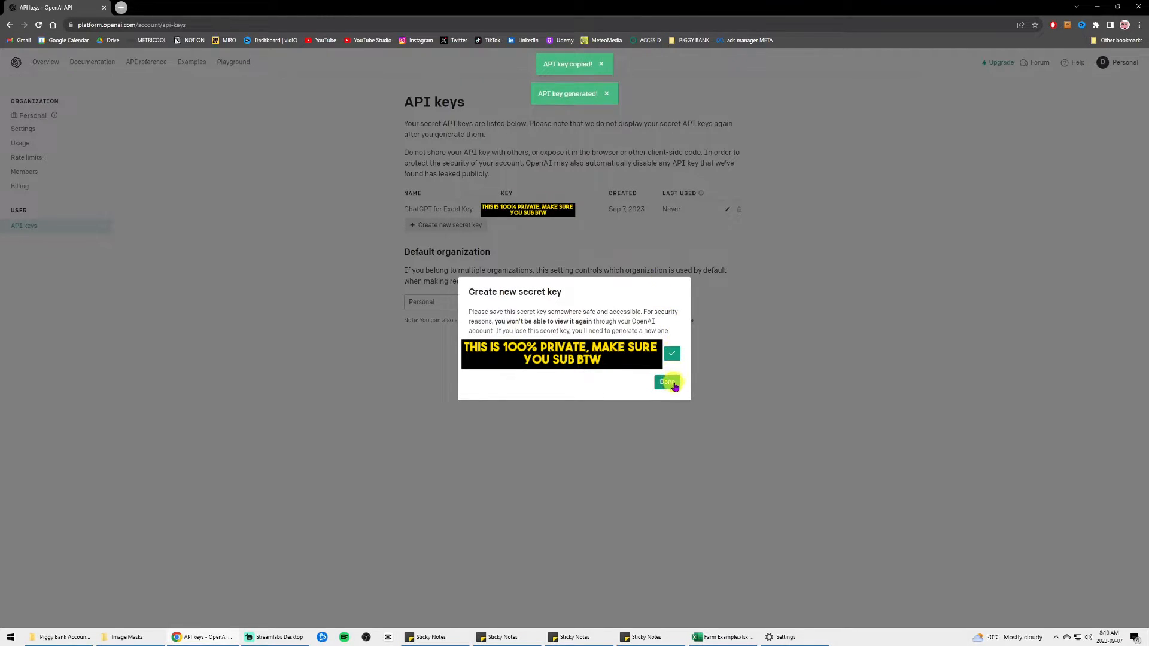
left_click(666, 382)
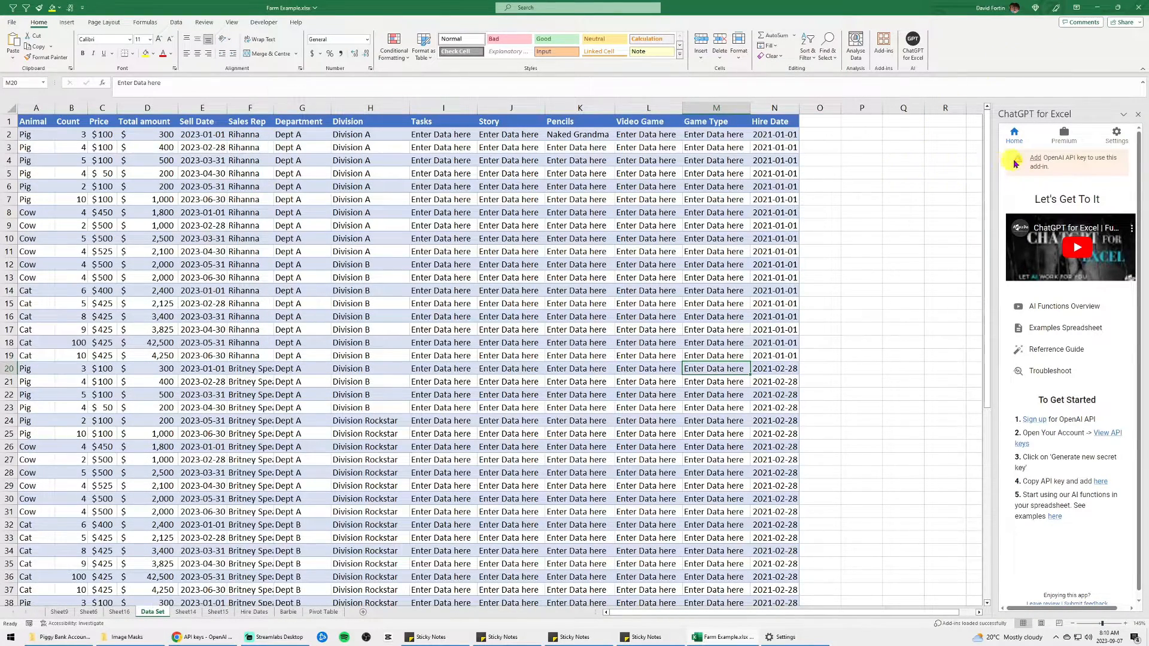
Step: Save the pasted OpenAI key in the add-in settings and launch the AI Functions Overview videos
left_click(1117, 135)
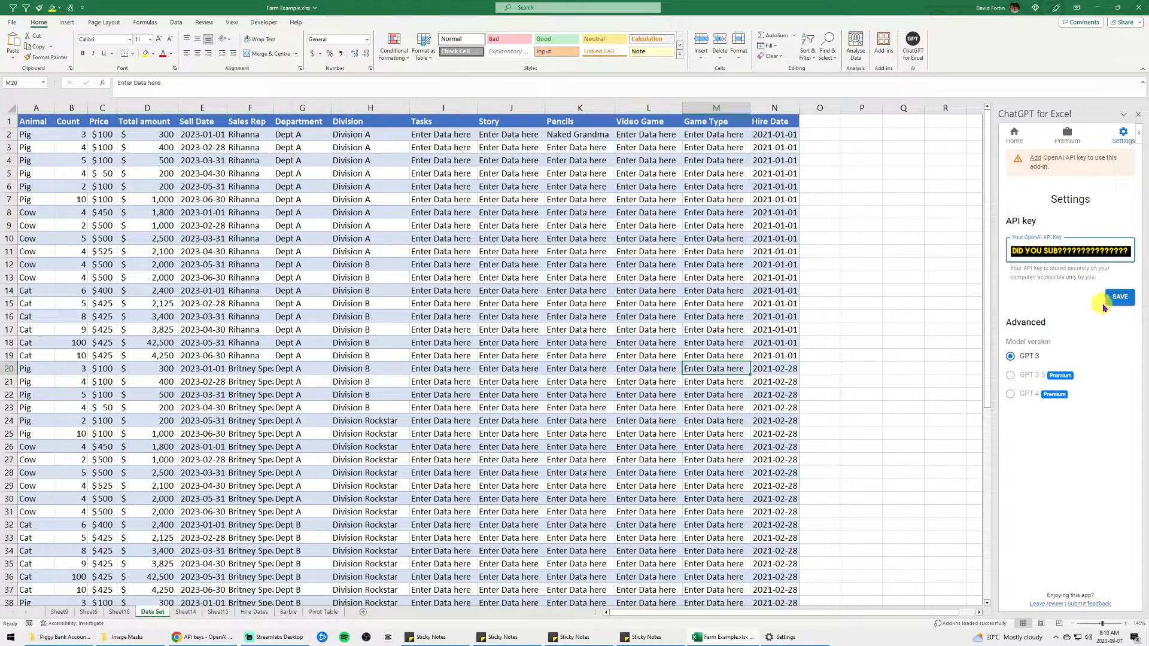
left_click(1120, 297)
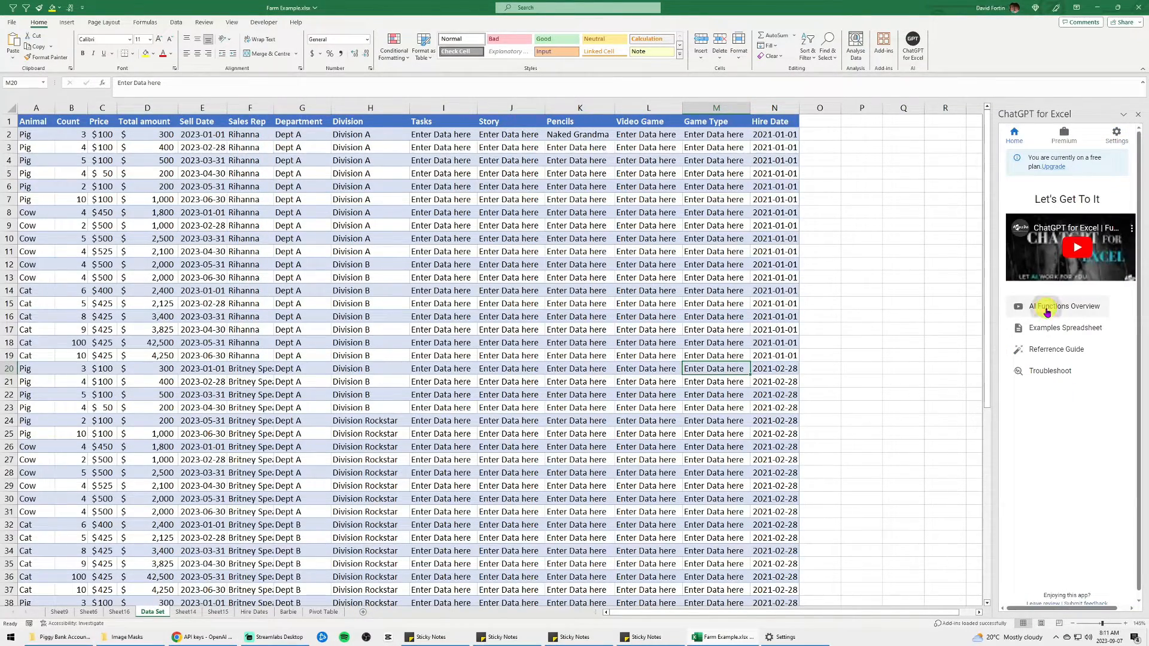
left_click(1046, 307)
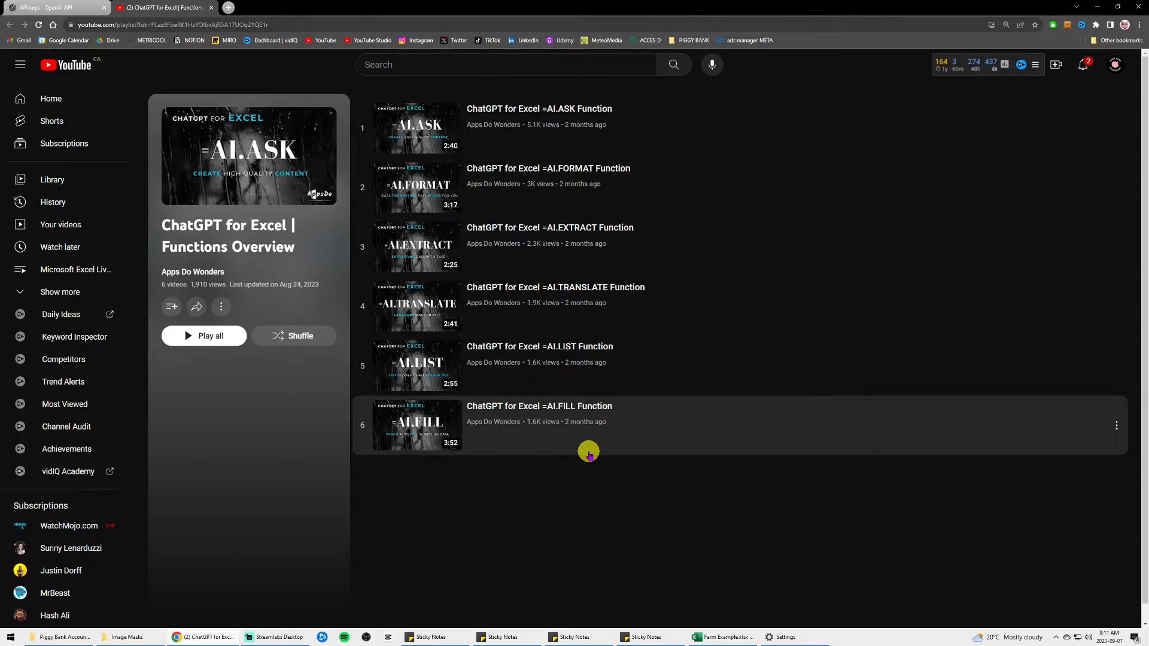
mouse_move(404, 209)
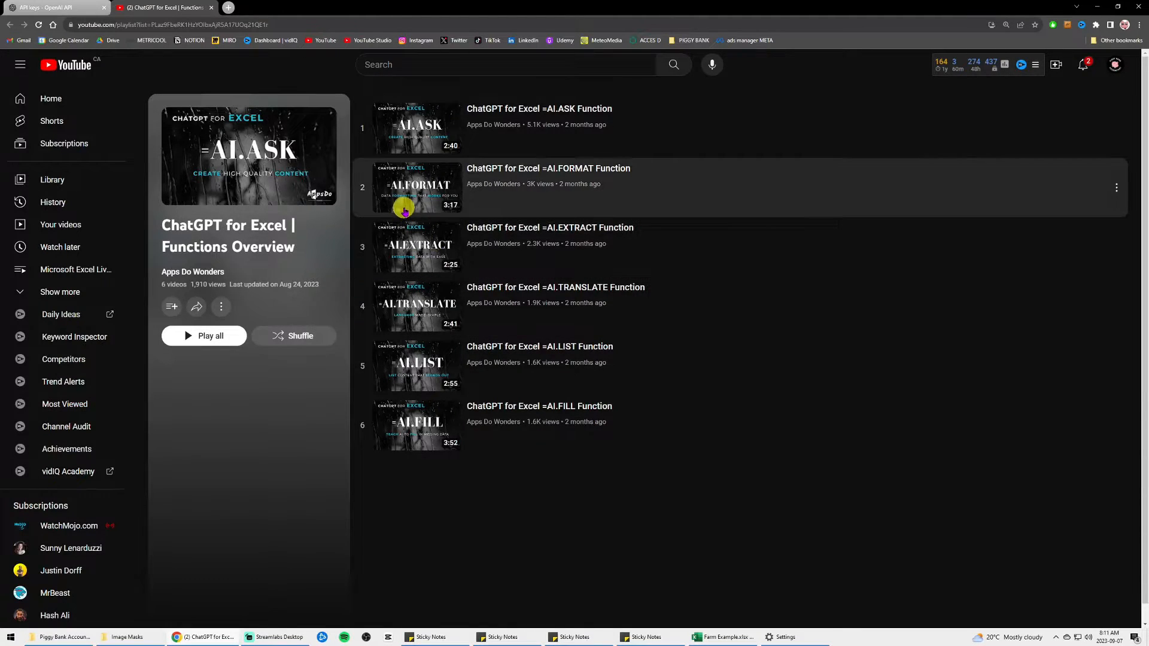